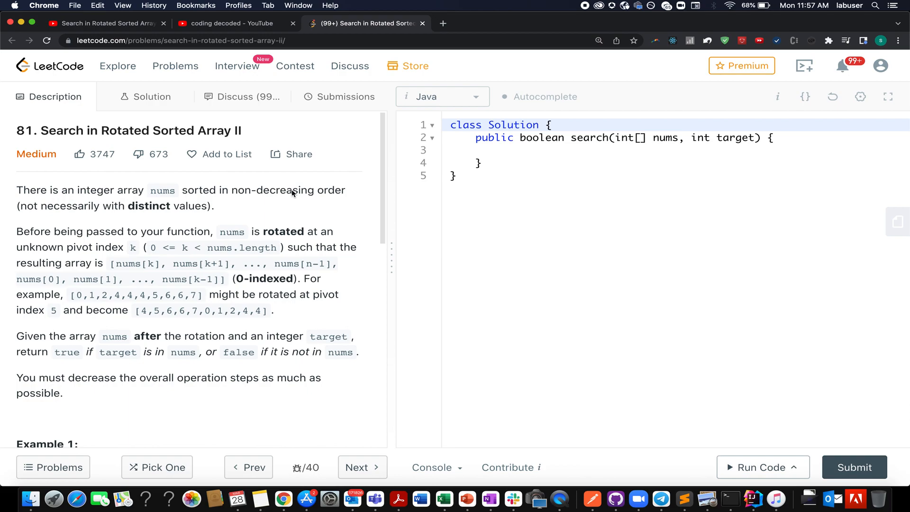
Switch to the 'coding decoded – YouTube' tab showing the channel's search results.
left_click(229, 23)
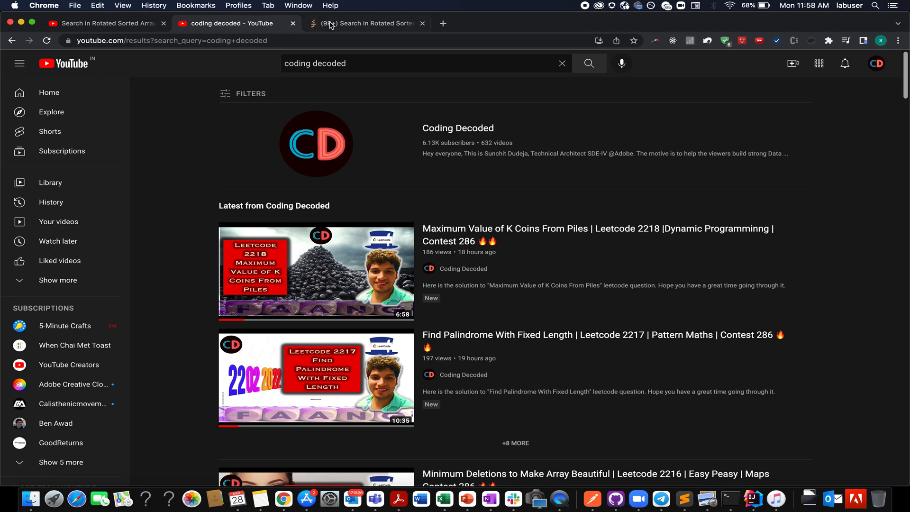
Return to the LeetCode 'Search in Rotated Sorted Array II' problem tab.
left_click(367, 23)
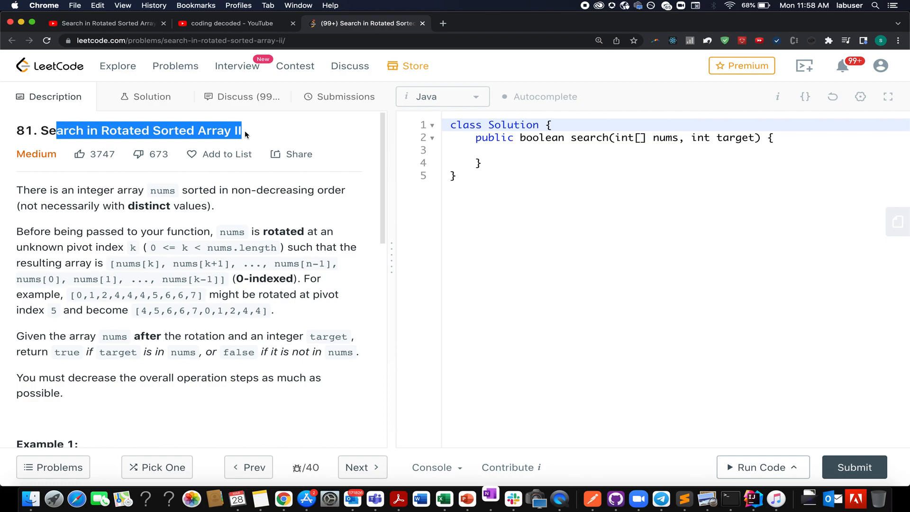
Switch to the Coding Decoded solution video for Search in Rotated Sorted Array II.
left_click(104, 23)
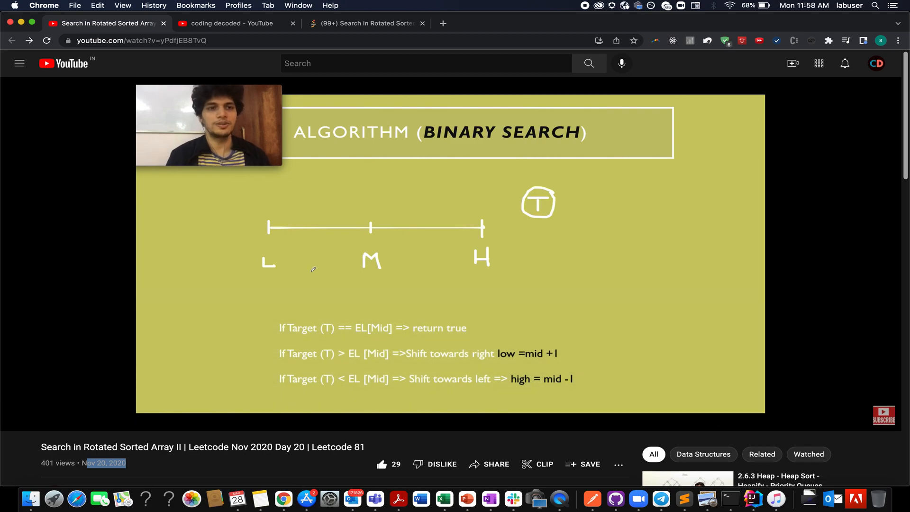
Scroll the video page down to the comments section with six viewer comments.
scroll("down", 3)
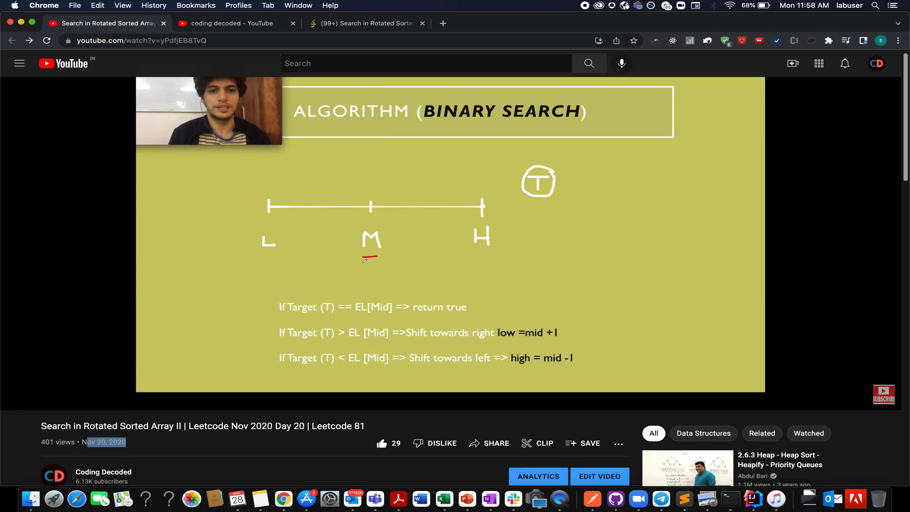
scroll("down", 3)
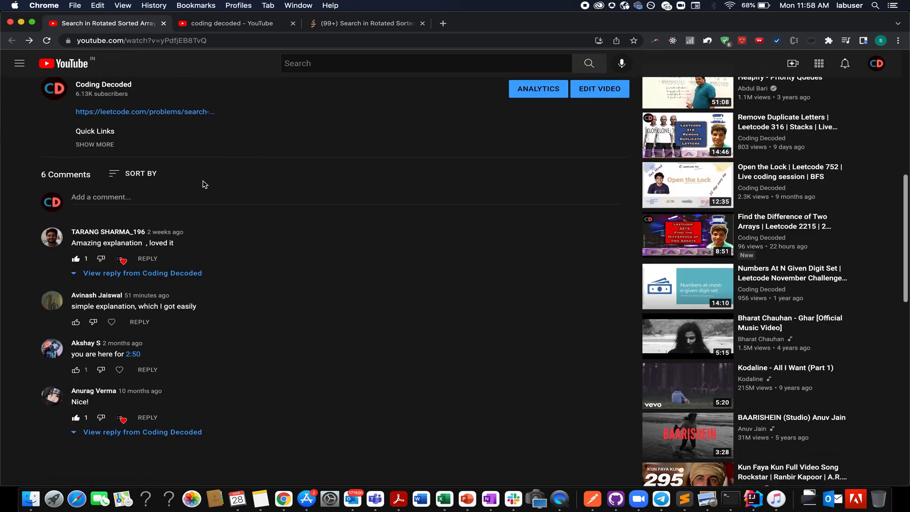
mouse_move(133, 354)
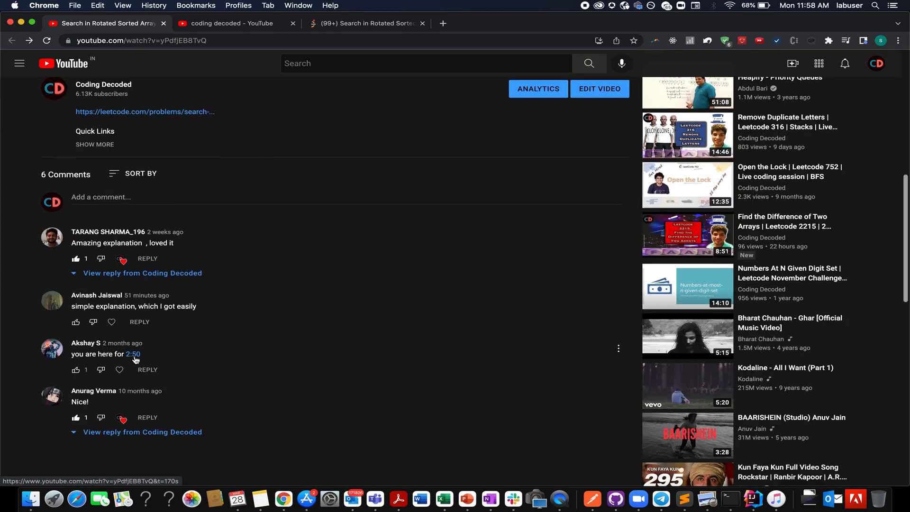